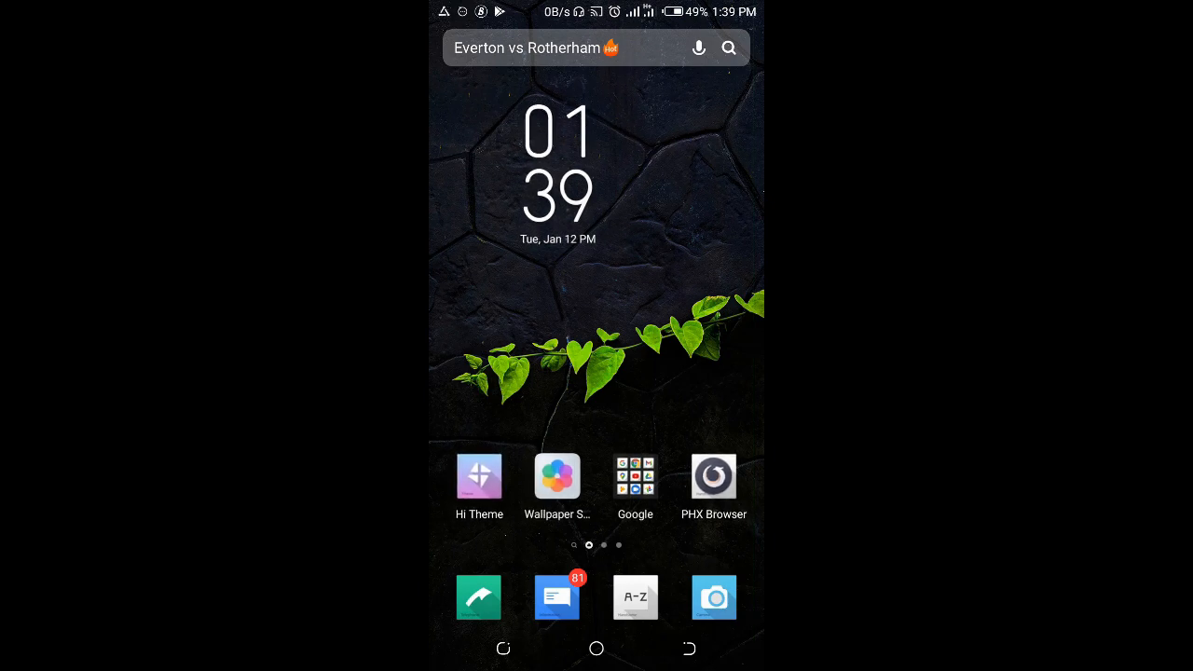
- Launch Signal from the Android app drawer
{"action": "left_click", "coordinate": [635, 598]}
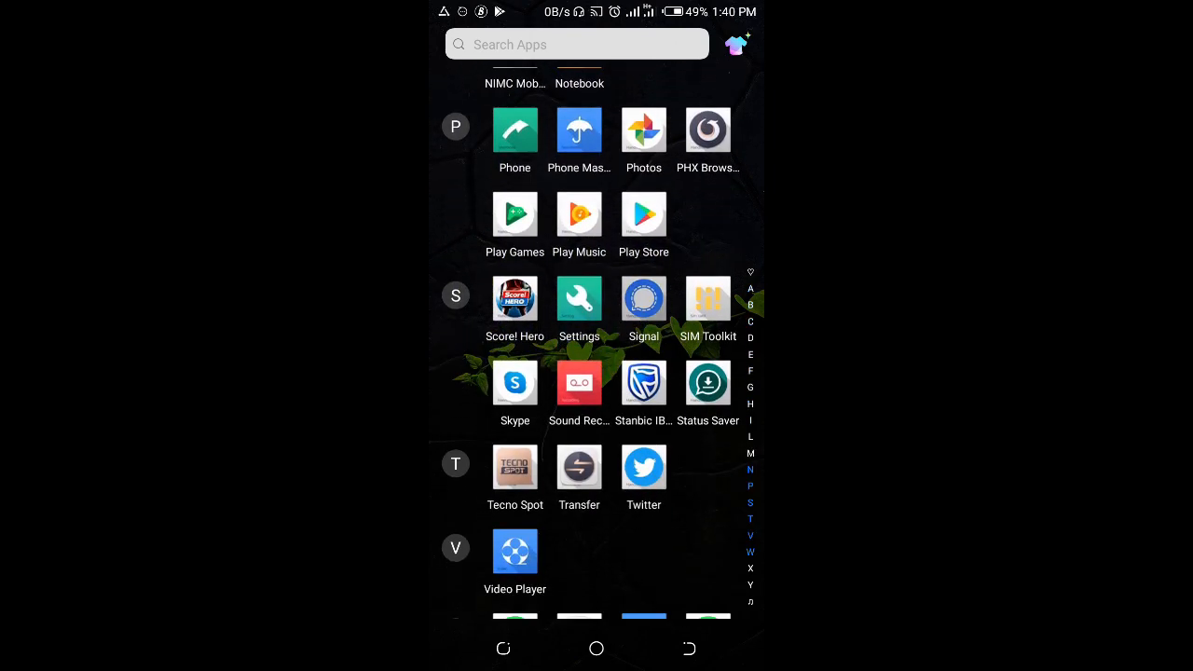
{"action": "left_click", "coordinate": [643, 298]}
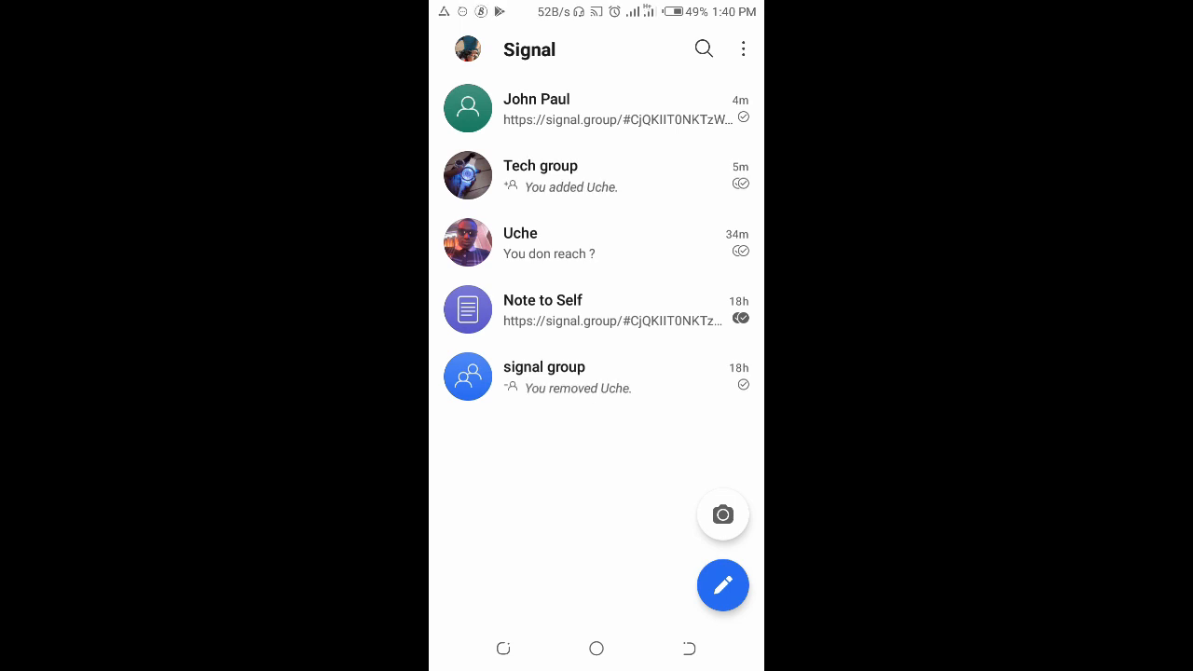
- Open the Tech group chat's Group settings showing You, John Paul and Uche
{"action": "left_click", "coordinate": [596, 176]}
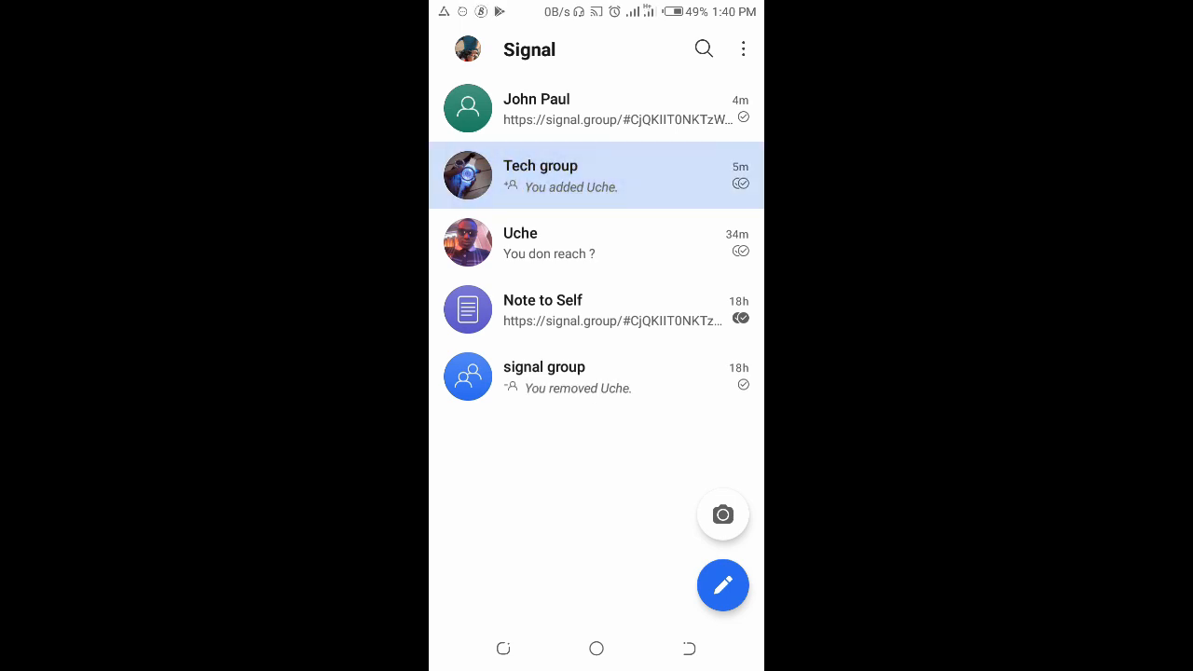
{"action": "left_click", "coordinate": [597, 177]}
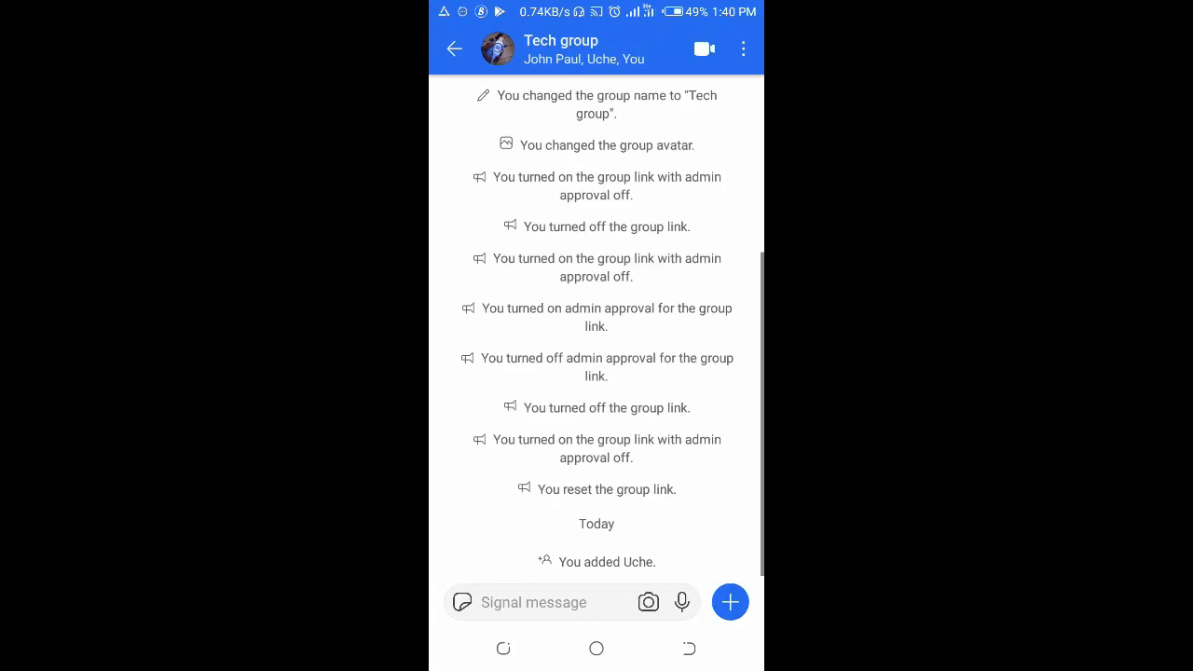
{"action": "left_click", "coordinate": [743, 49]}
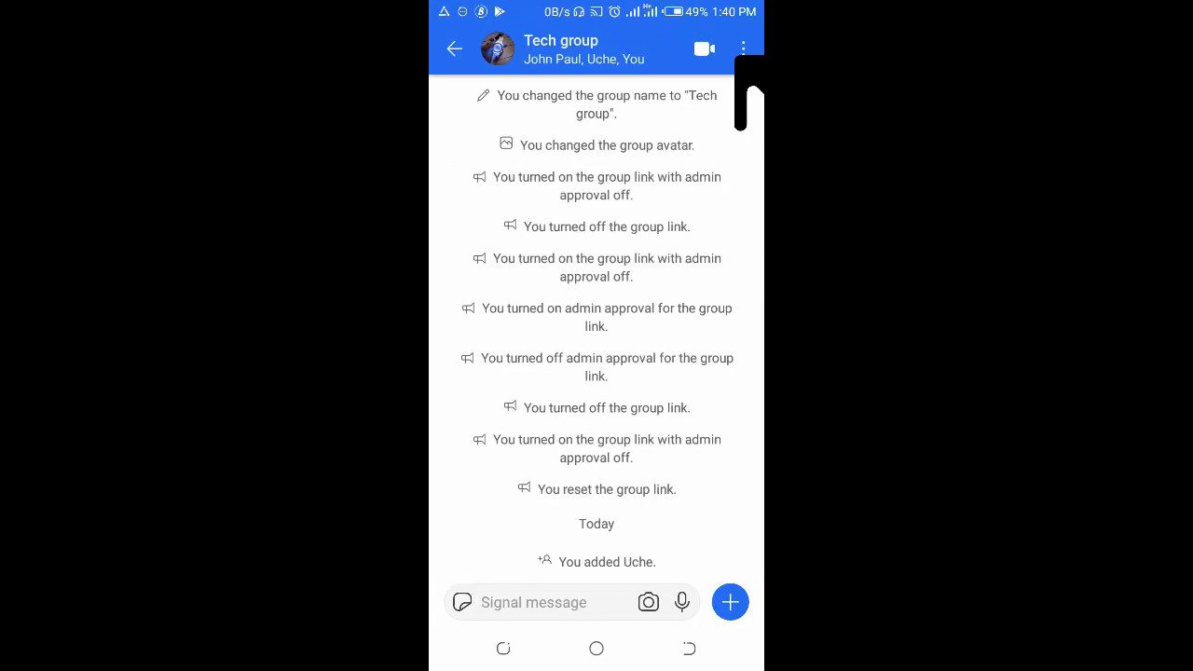
{"action": "left_click", "coordinate": [743, 47]}
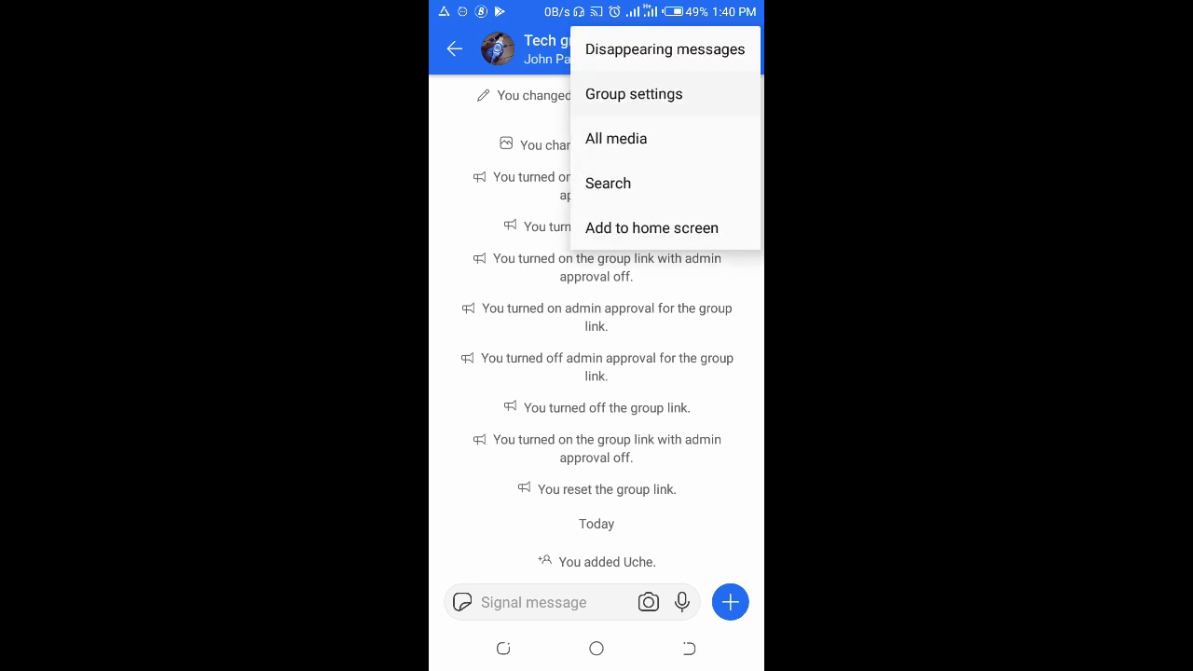
{"action": "left_click", "coordinate": [633, 93]}
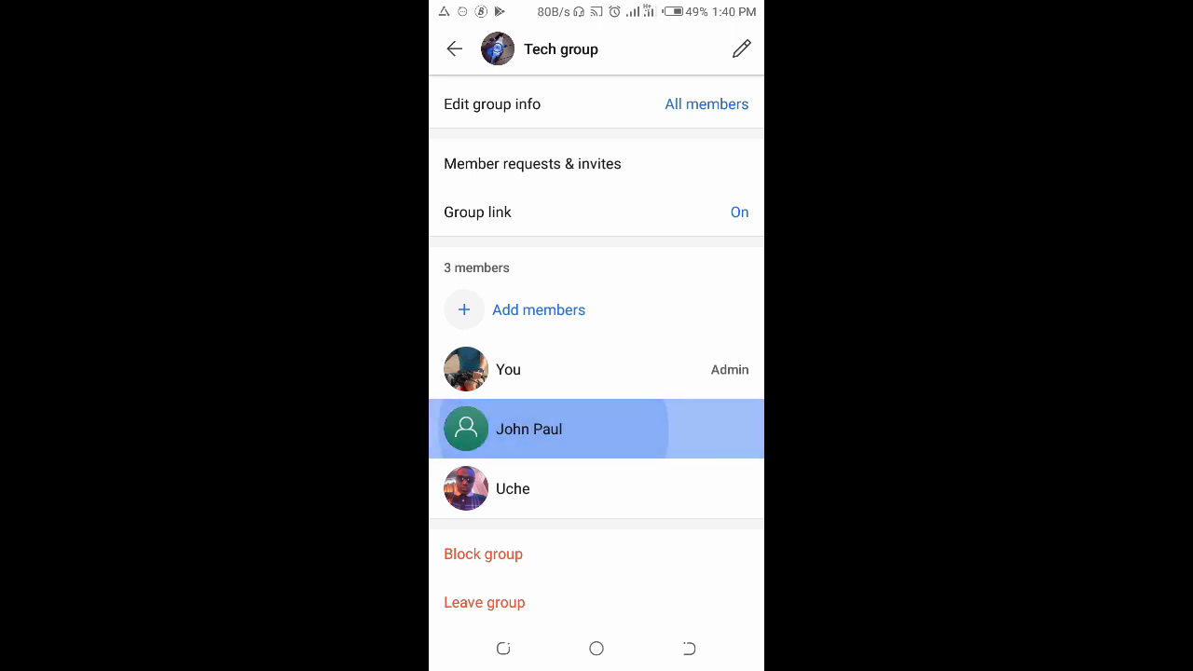
{"action": "left_click", "coordinate": [528, 429]}
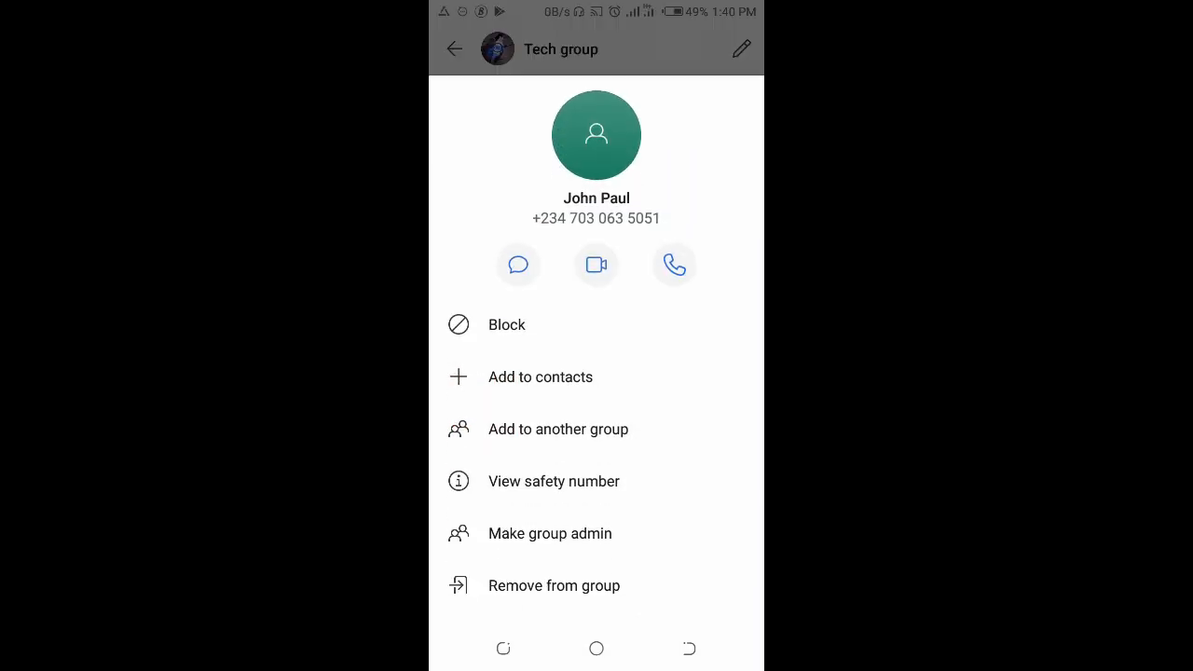
{"action": "left_click", "coordinate": [554, 585]}
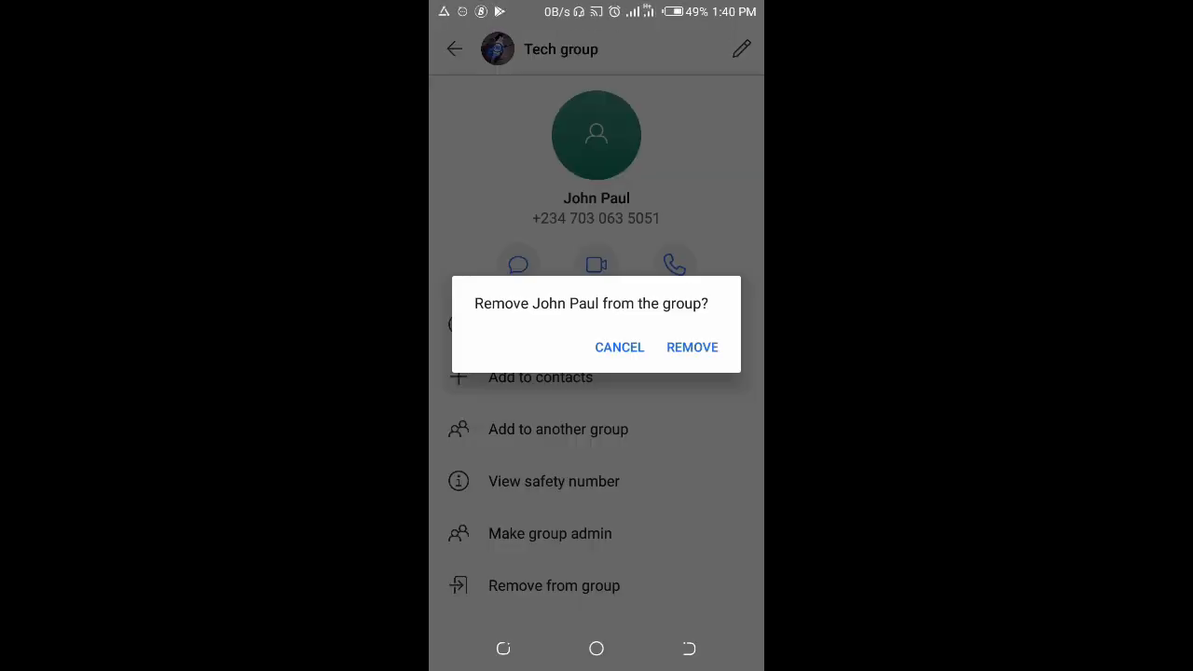
{"action": "left_click", "coordinate": [619, 347]}
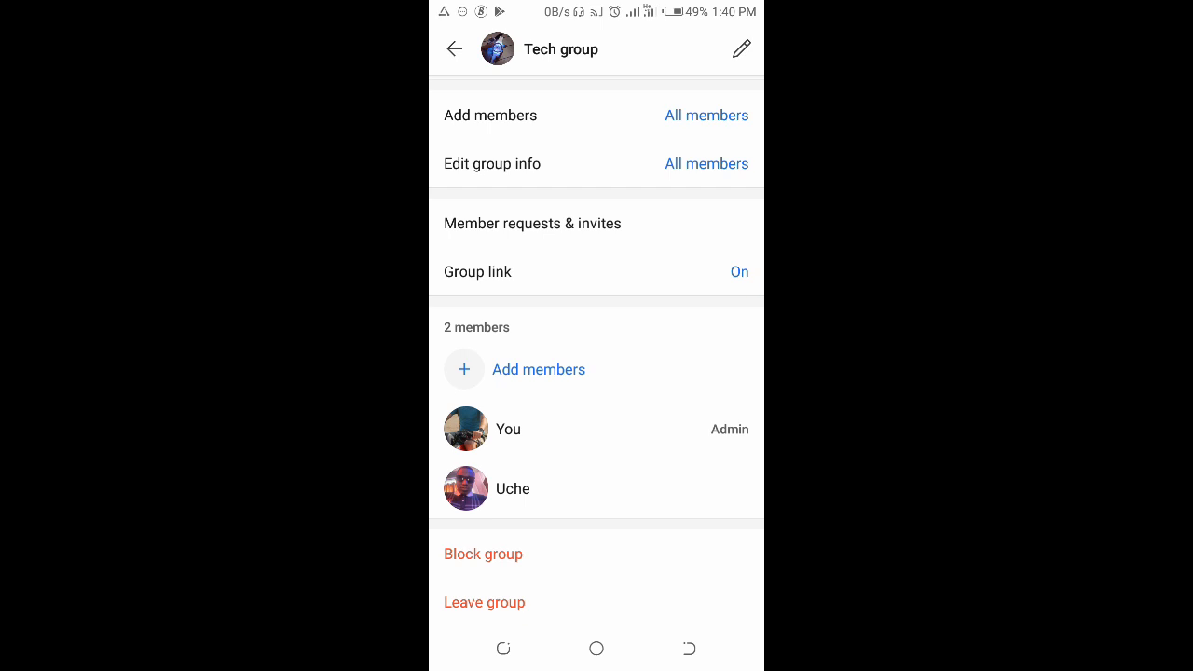
- Remove Uche from the Tech group, leaving only You as admin
{"action": "left_click", "coordinate": [512, 489]}
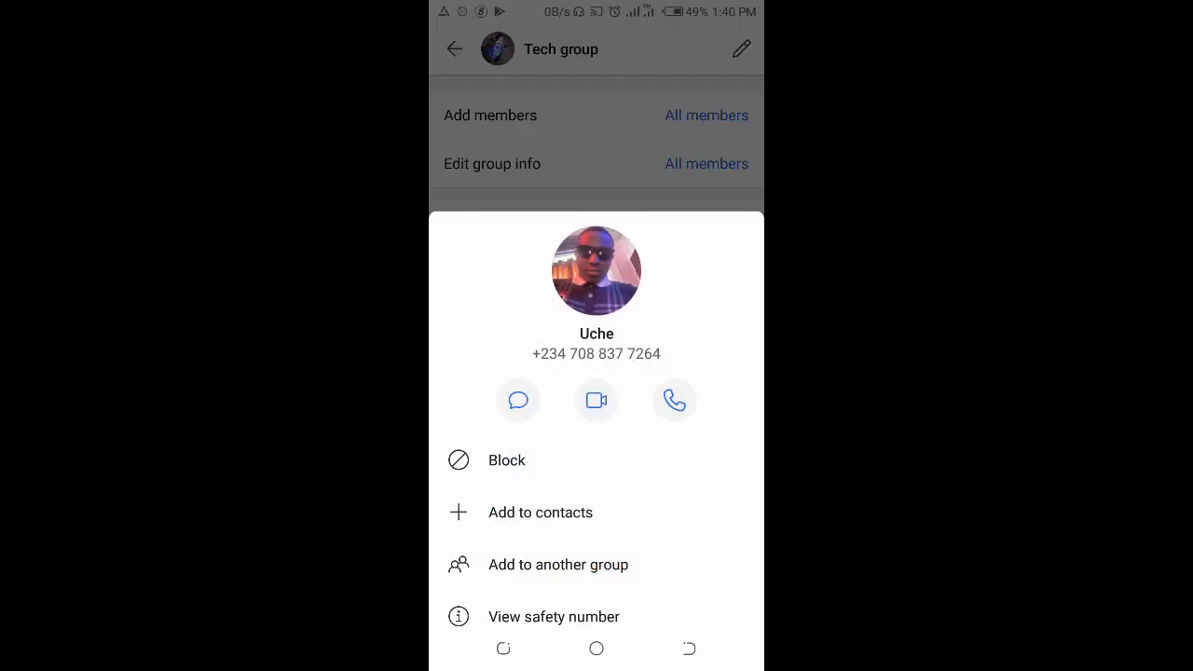
{"action": "scroll", "scroll_direction": "up", "scroll_amount": 3}
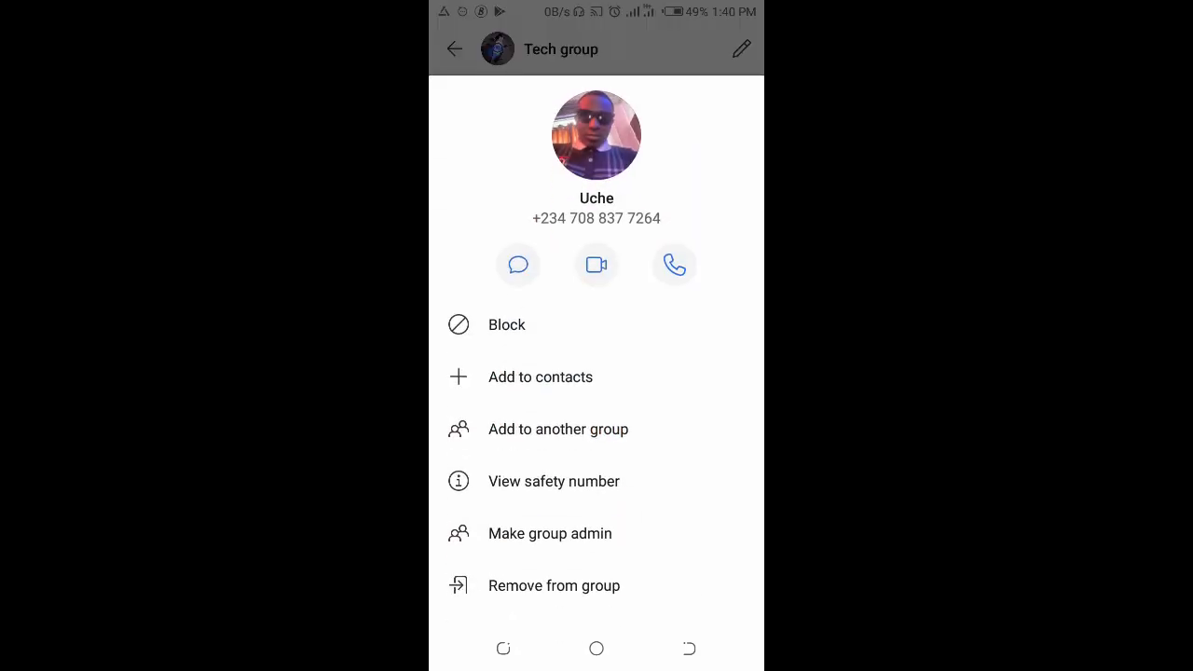
{"action": "left_click", "coordinate": [553, 585]}
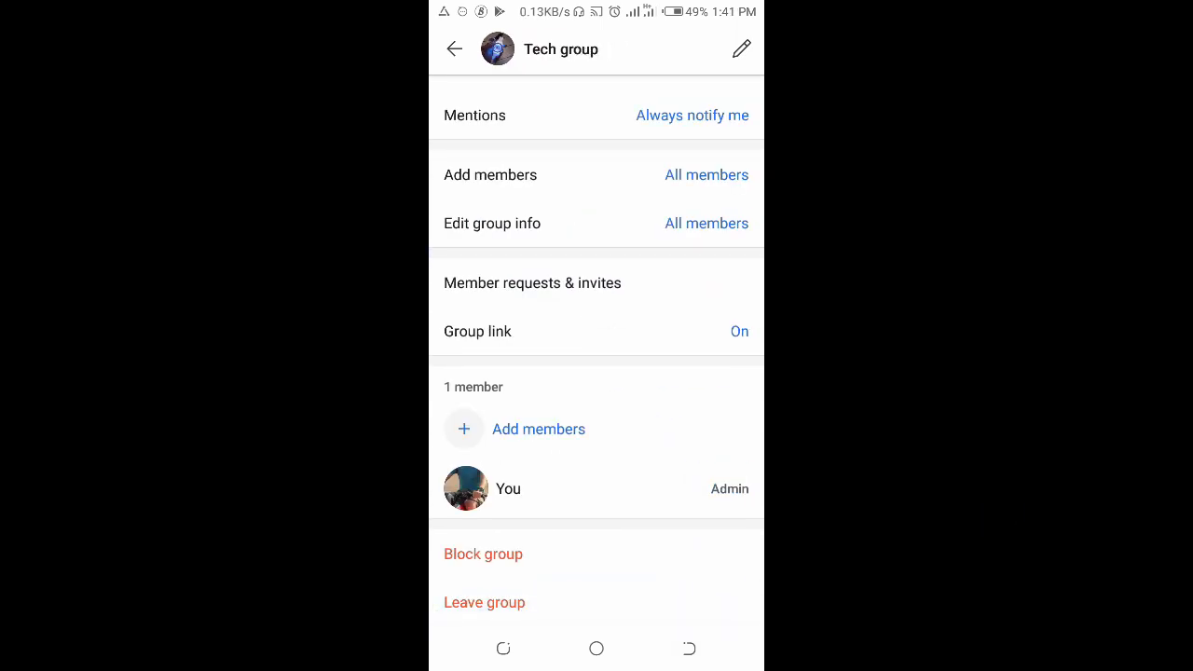
- Block and leave the Tech group, dropping it to 0 members
{"action": "left_click", "coordinate": [483, 554]}
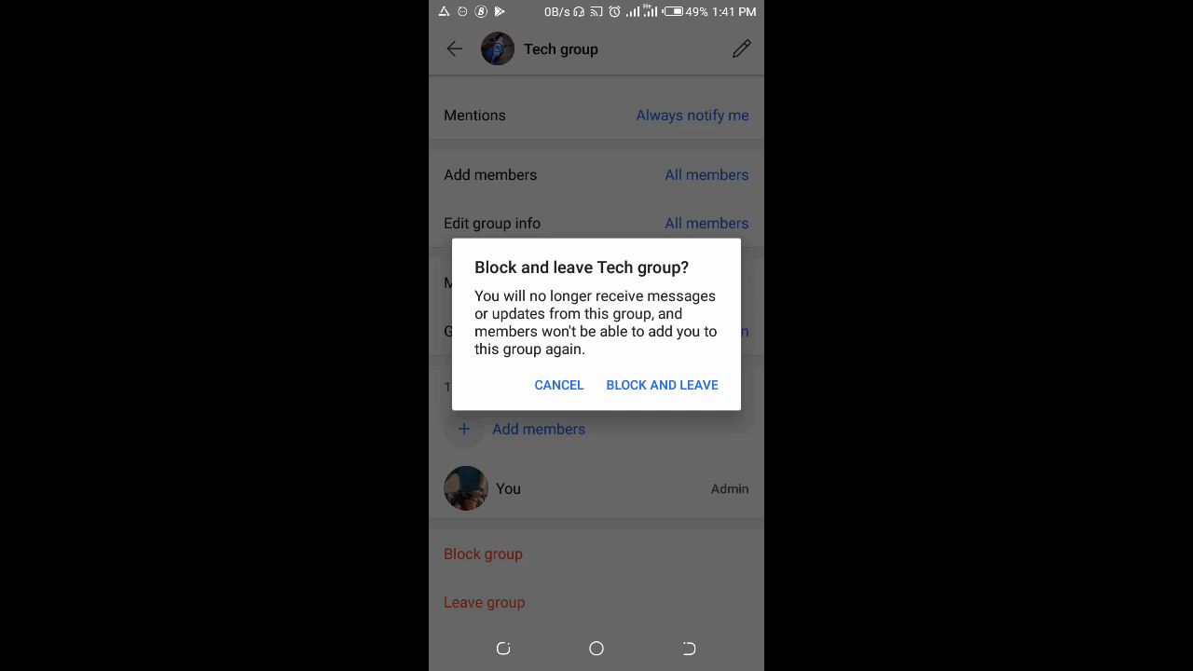
{"action": "left_click", "coordinate": [662, 385]}
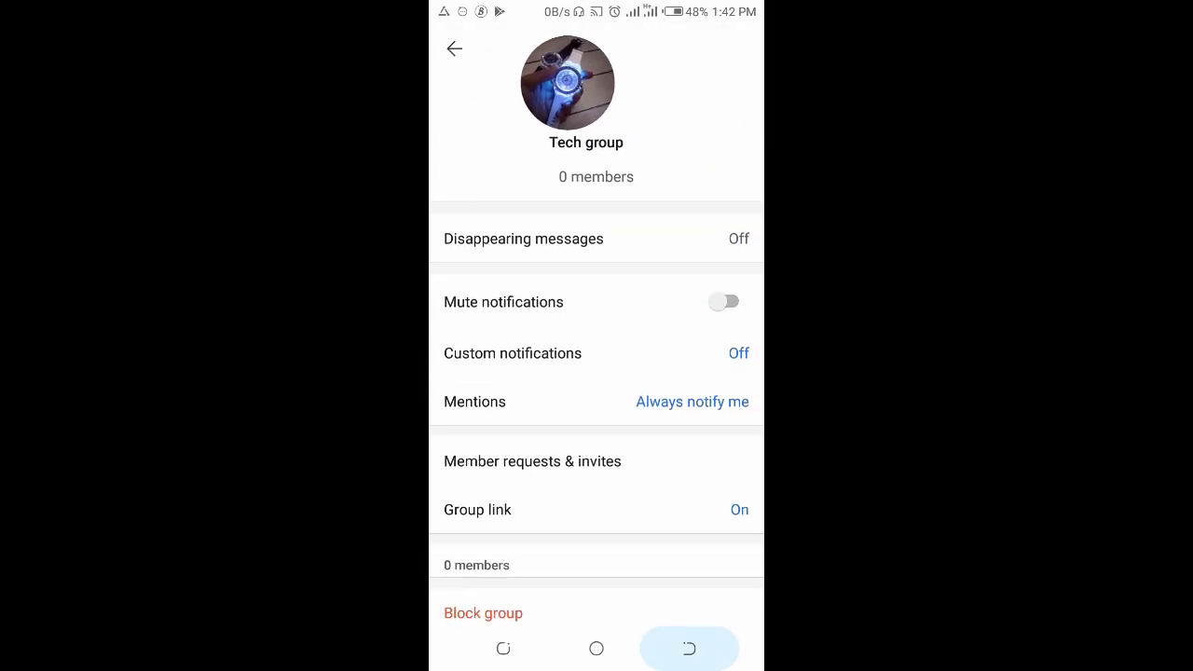
- Return to the chat list and delete the Tech group conversation
{"action": "left_click", "coordinate": [454, 49]}
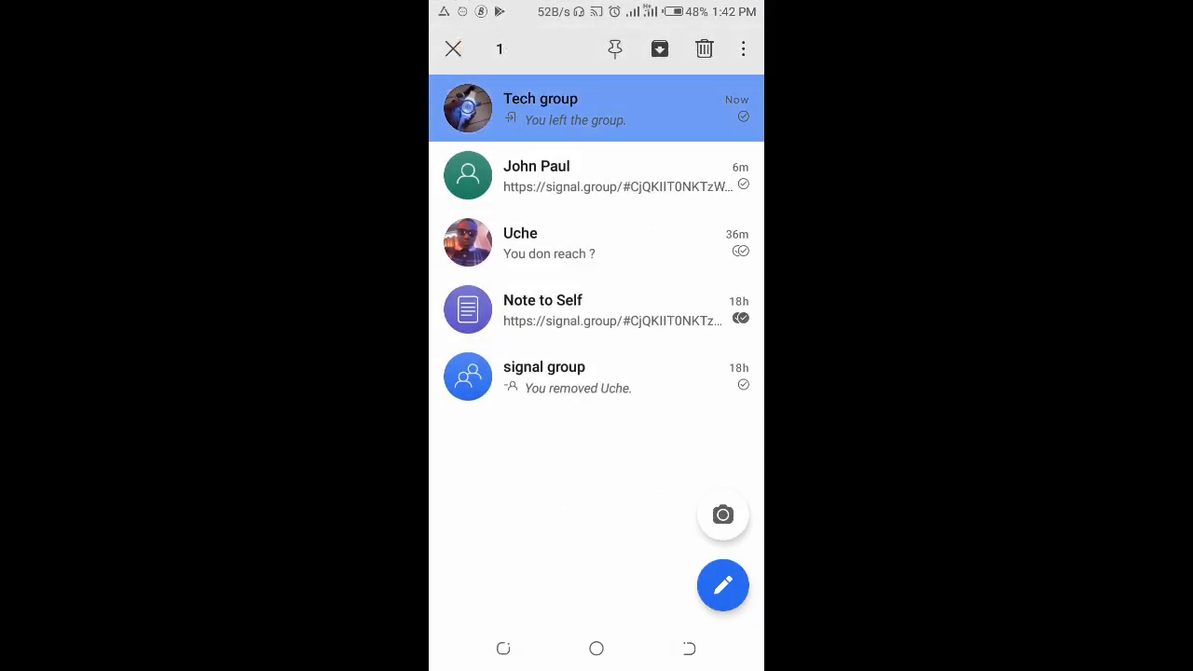
{"action": "left_click", "coordinate": [454, 48]}
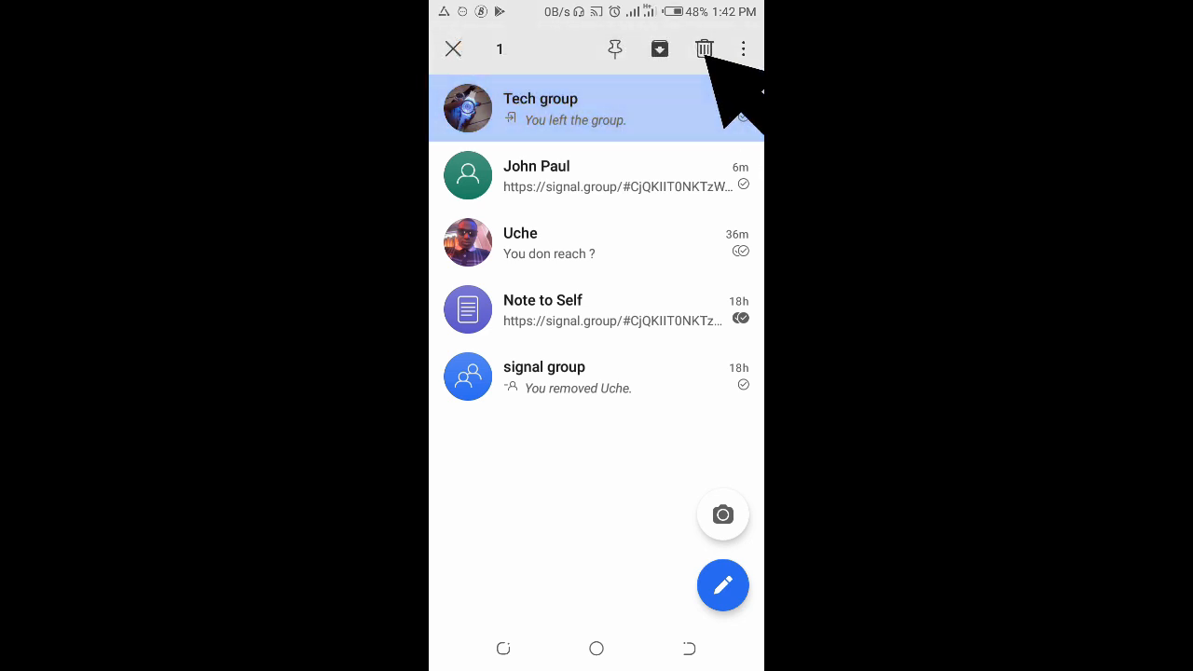
{"action": "left_click", "coordinate": [705, 48]}
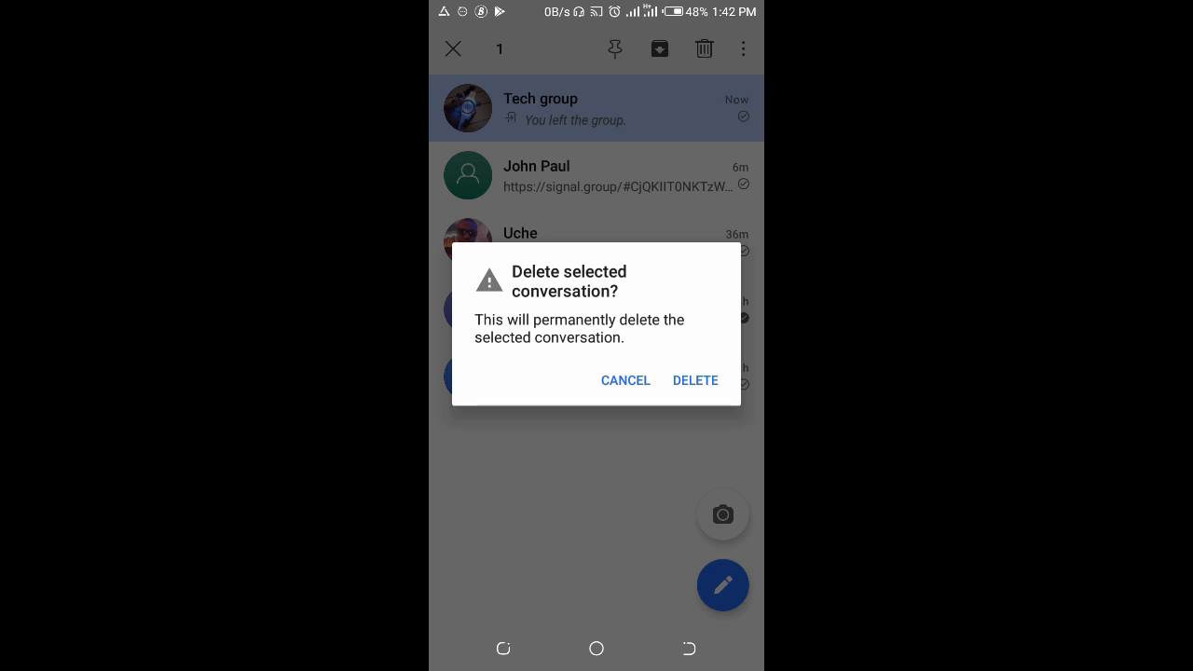
{"action": "left_click", "coordinate": [626, 380]}
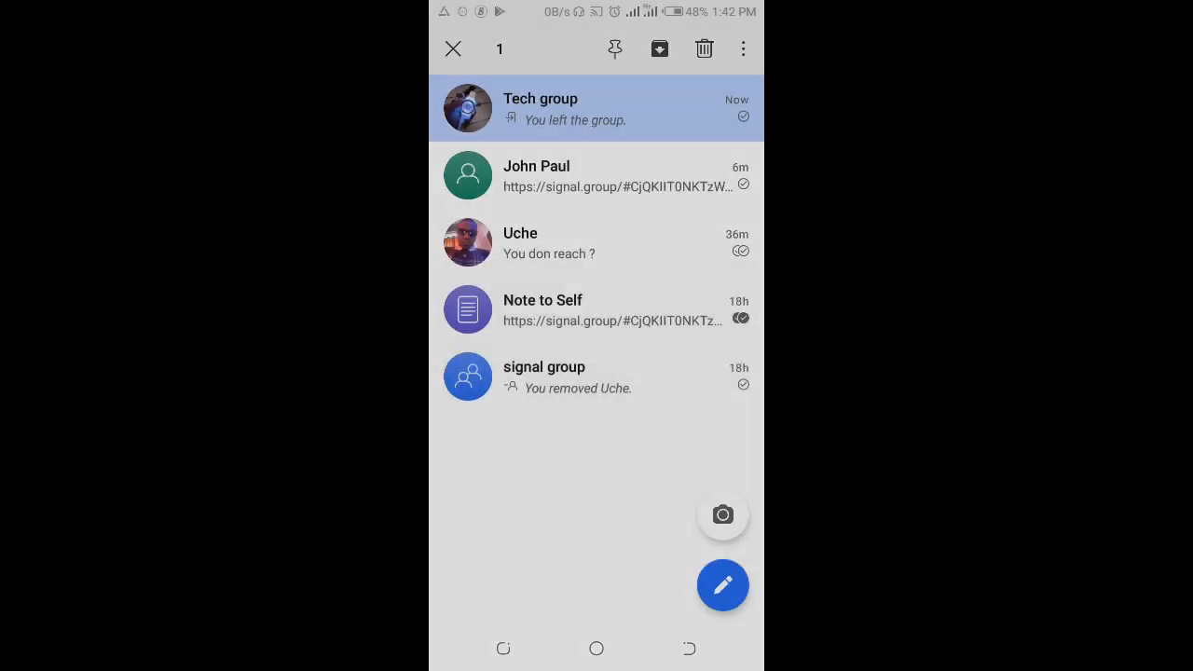
{"action": "left_click", "coordinate": [704, 48]}
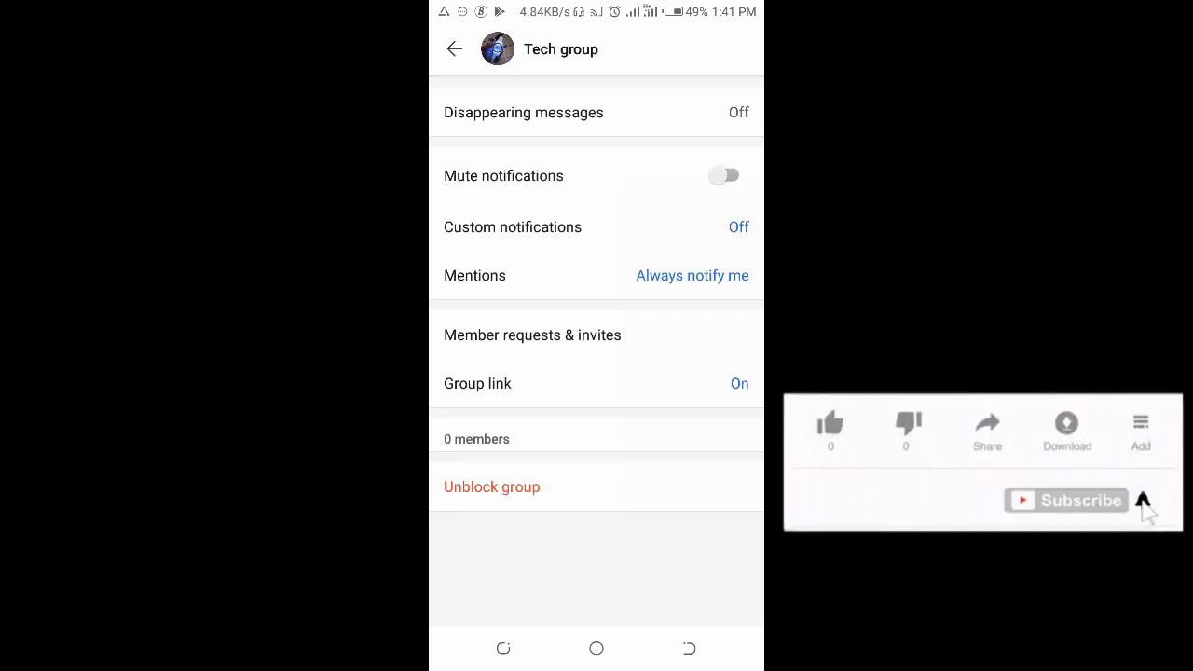
{"action": "mouse_move", "coordinate": [986, 471]}
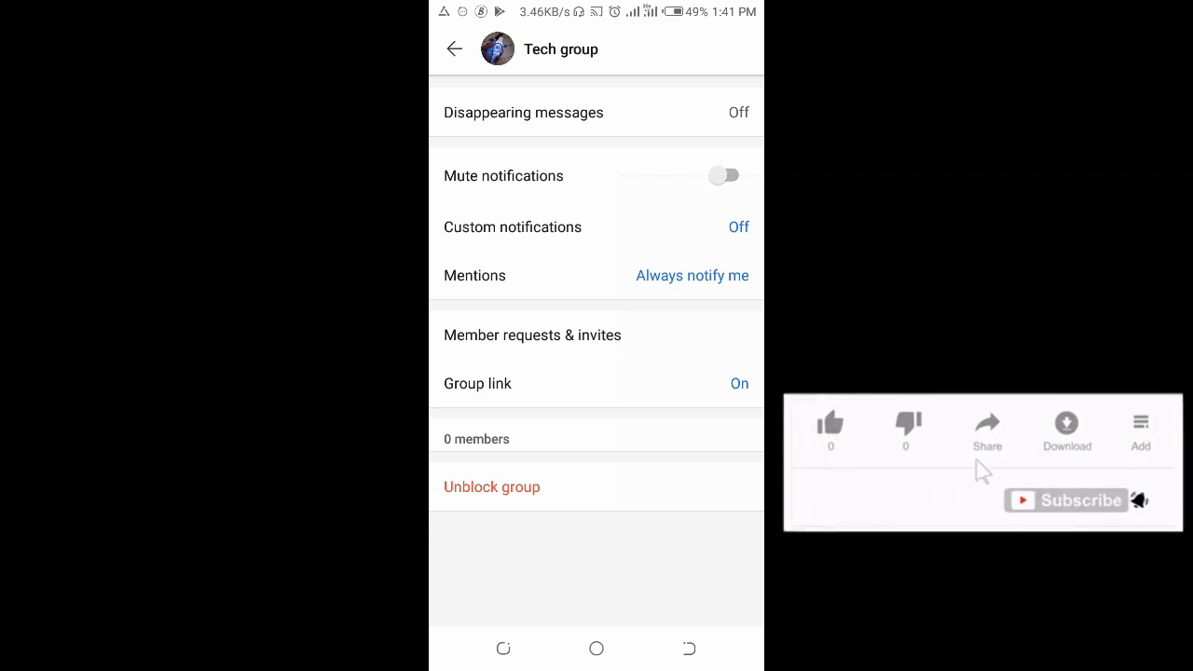
{"action": "left_click", "coordinate": [829, 427]}
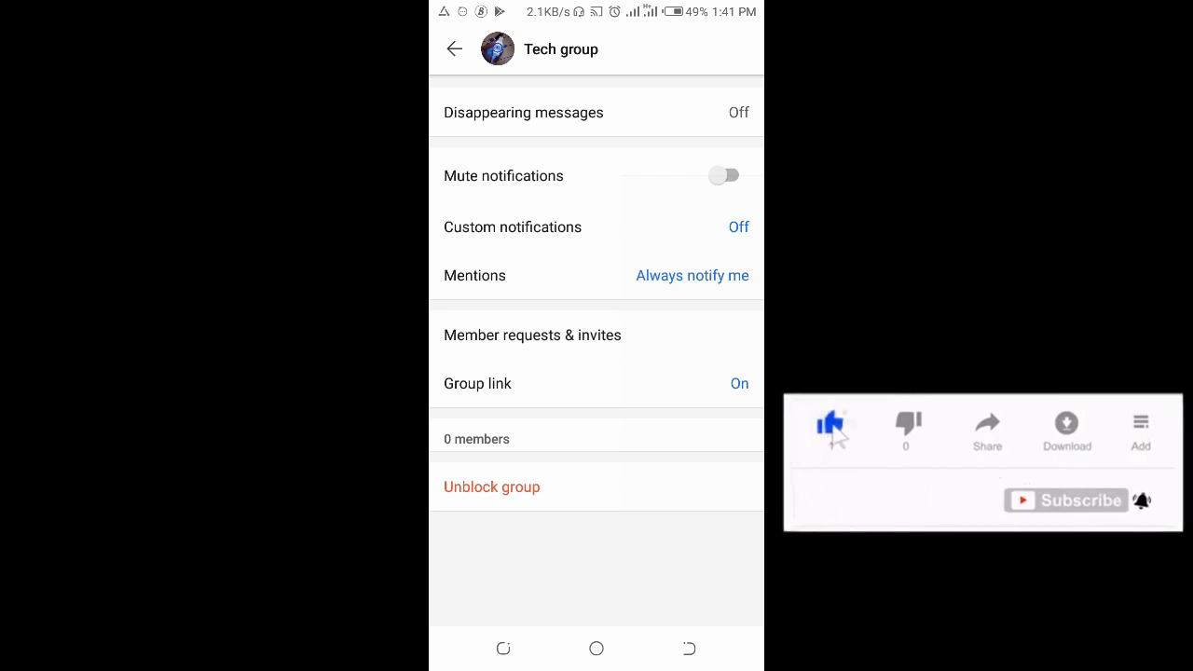
{"action": "left_click", "coordinate": [830, 427]}
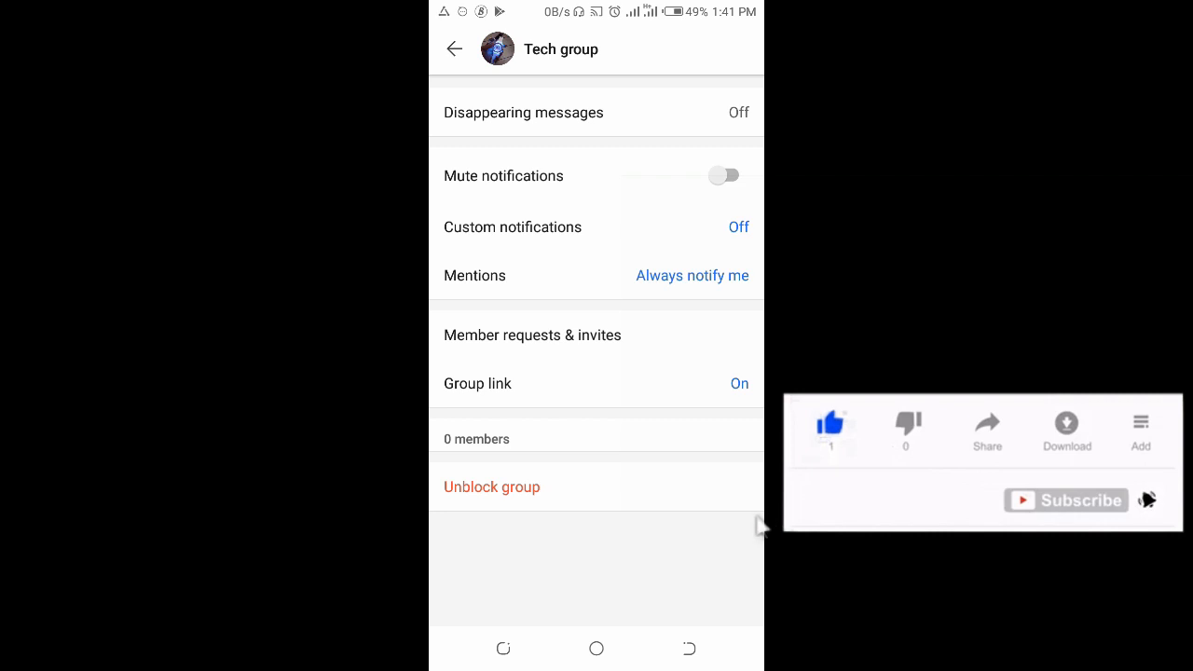